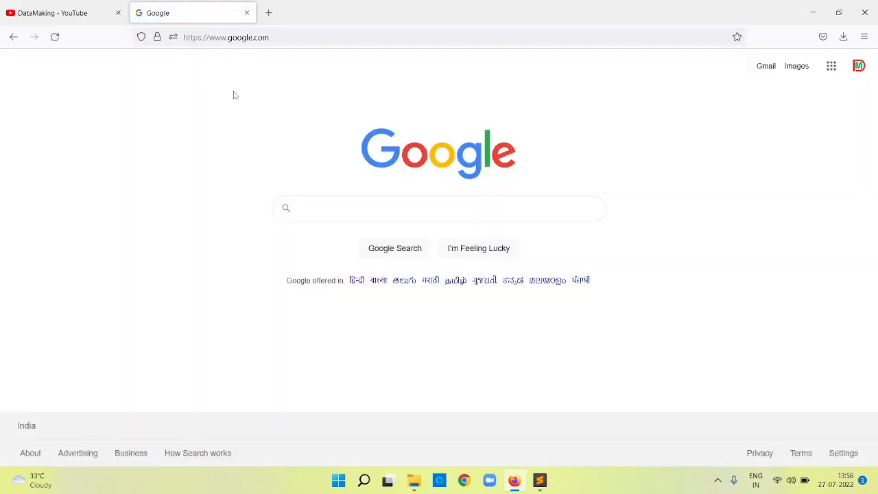
# Search Google for 'oracle virtualbox download' and choose the 'Downloads – Oracle VM VirtualBox' result.
pyautogui.write('oracle vi')
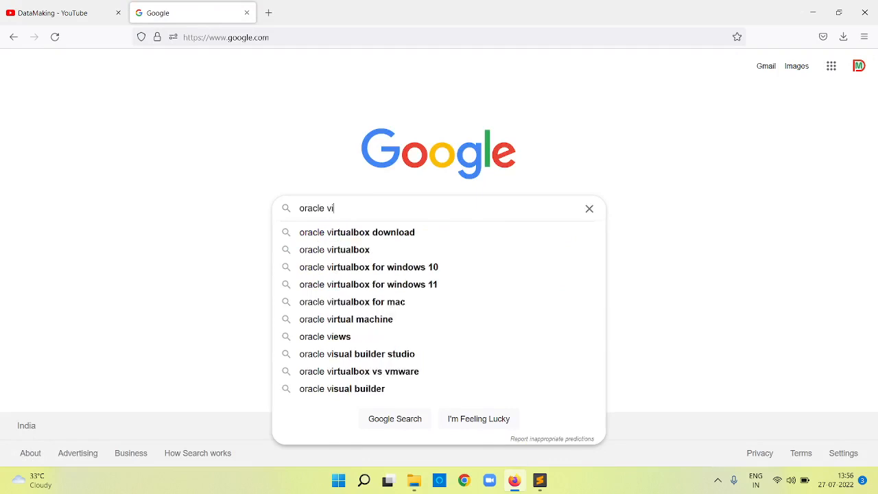
pyautogui.click(357, 232)
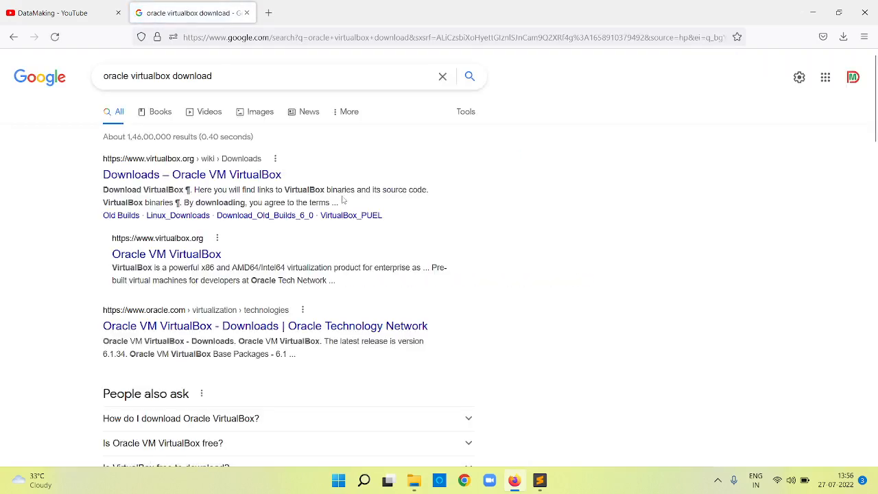
pyautogui.click(192, 174)
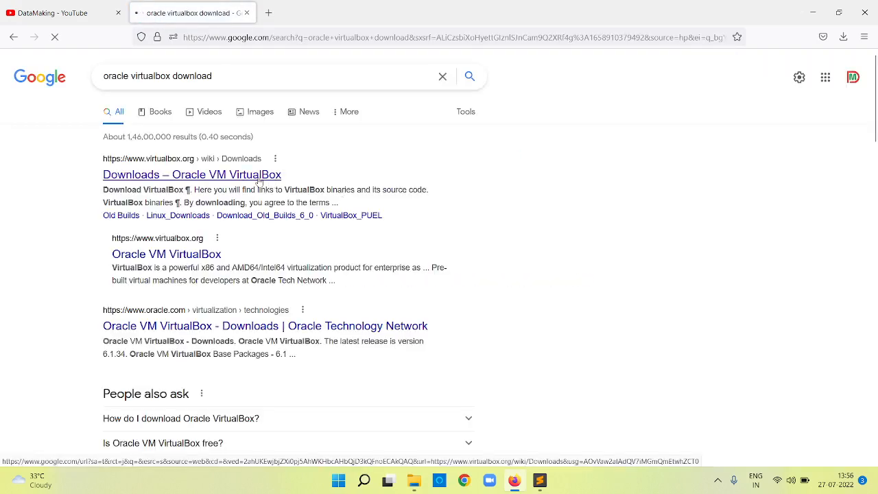
# Download the VirtualBox 6.1.36 'Windows hosts' .exe installer from the platform packages list.
pyautogui.click(192, 174)
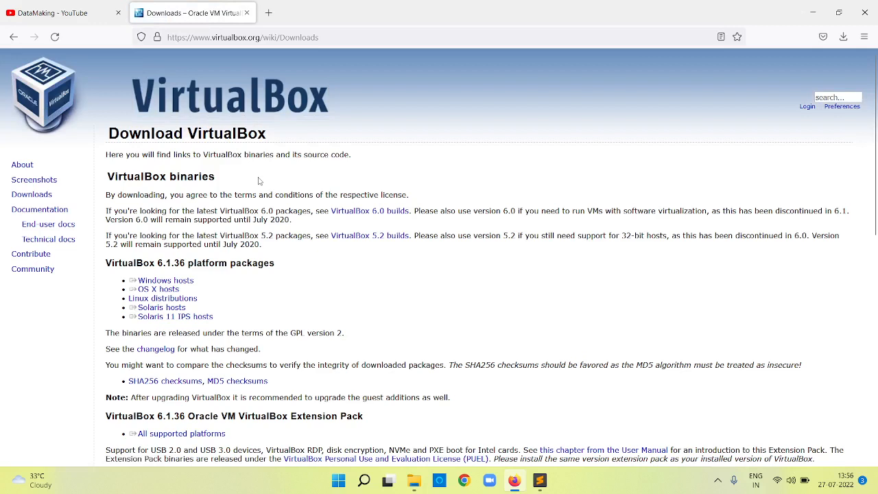
pyautogui.moveTo(277, 305)
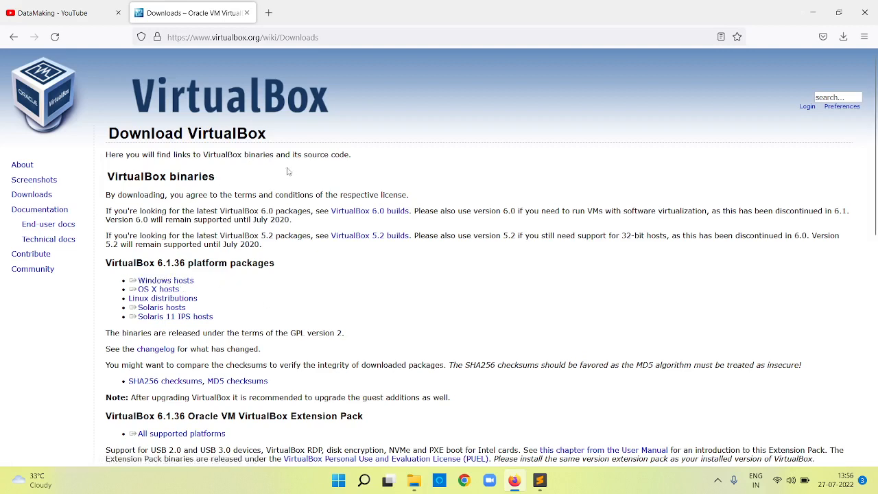
pyautogui.click(164, 280)
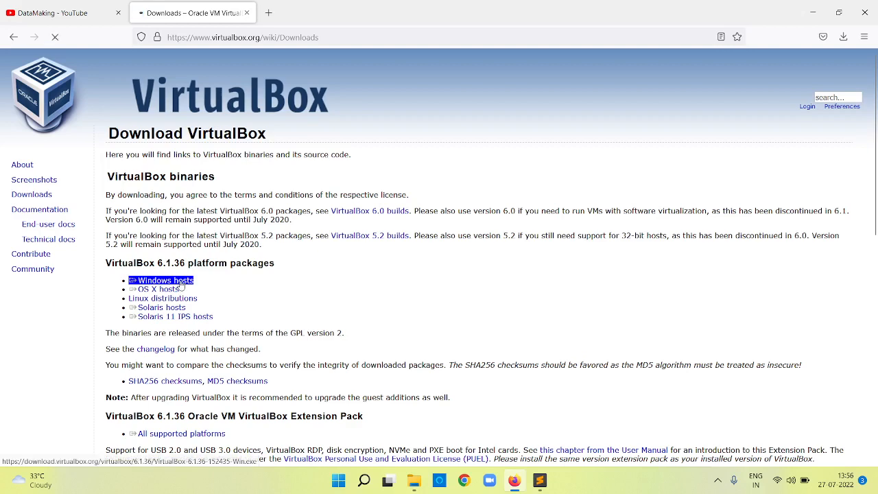
pyautogui.click(165, 280)
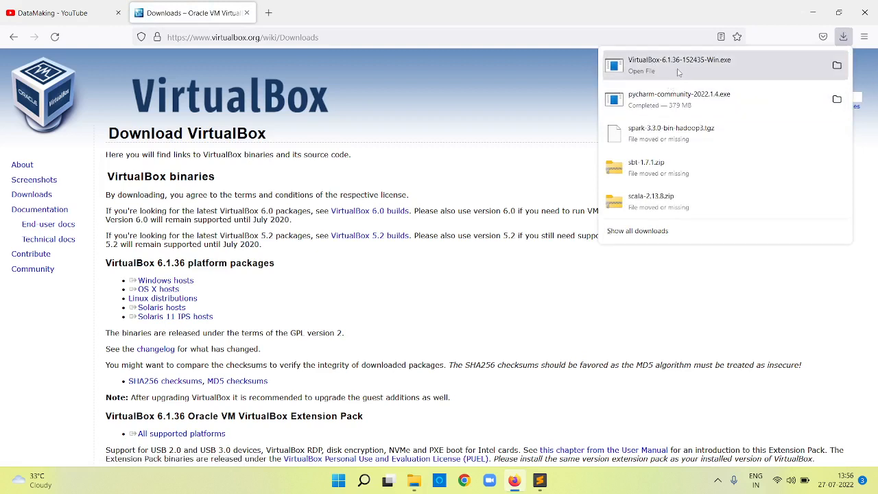
# Close the Firefox downloads panel and bring up the Windows Run dialog.
pyautogui.click(628, 120)
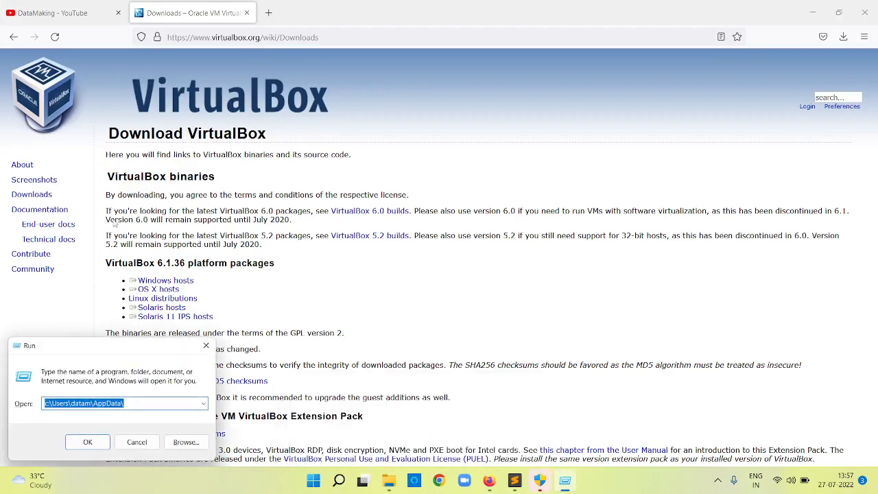
# Launch VirtualBox-6.1.36-152435-Win.exe from the Downloads folder in File Explorer.
pyautogui.click(88, 442)
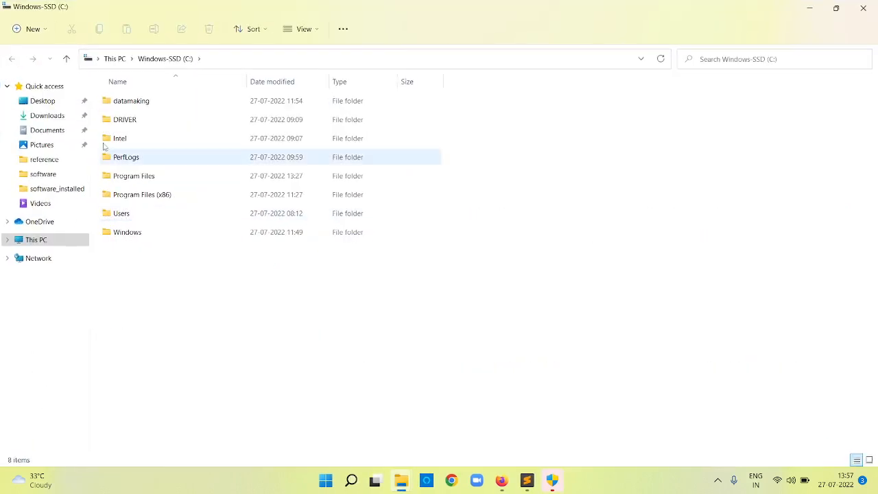
pyautogui.click(47, 115)
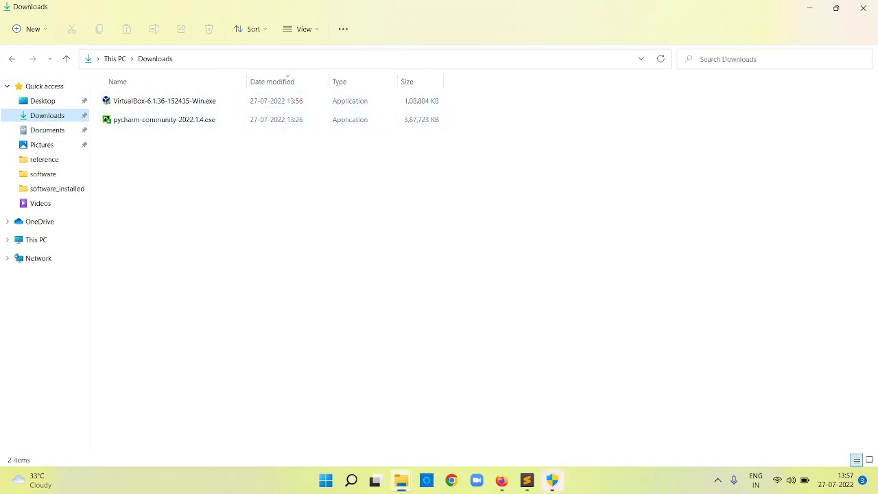
pyautogui.doubleClick(164, 101)
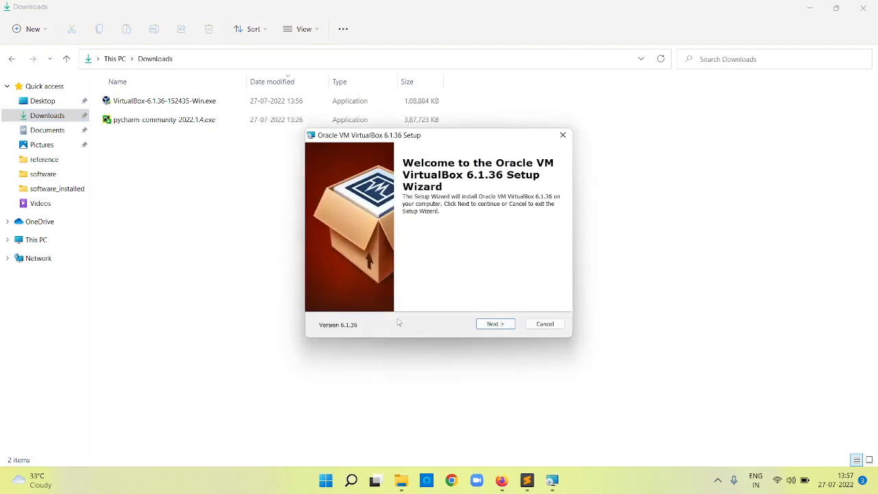
# Accept the default Custom Setup features and uncheck 'Create a shortcut on the desktop'.
pyautogui.click(494, 324)
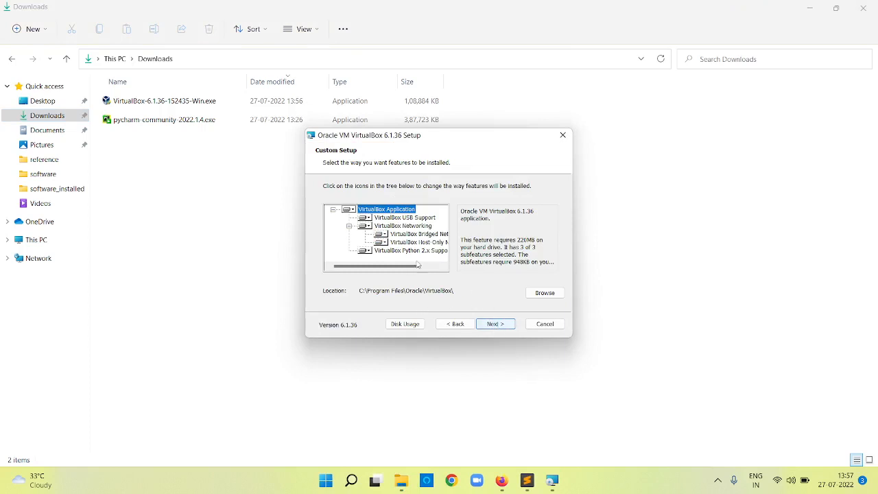
pyautogui.click(495, 323)
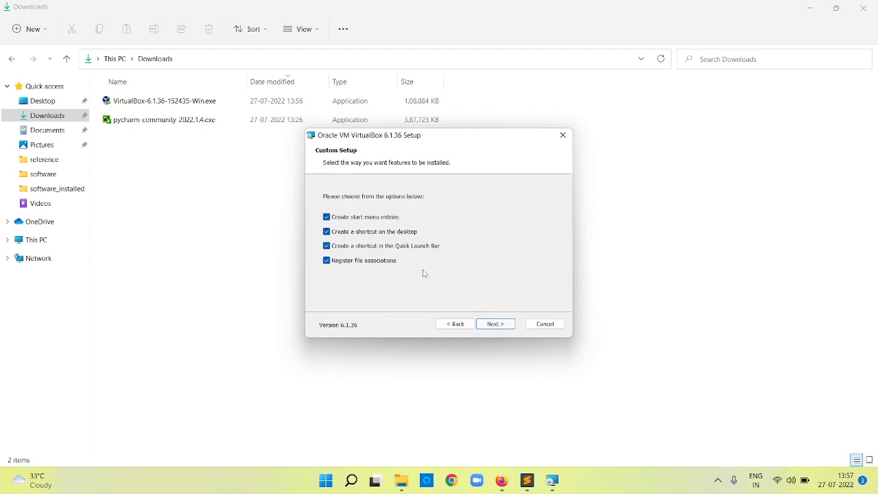
pyautogui.moveTo(356, 241)
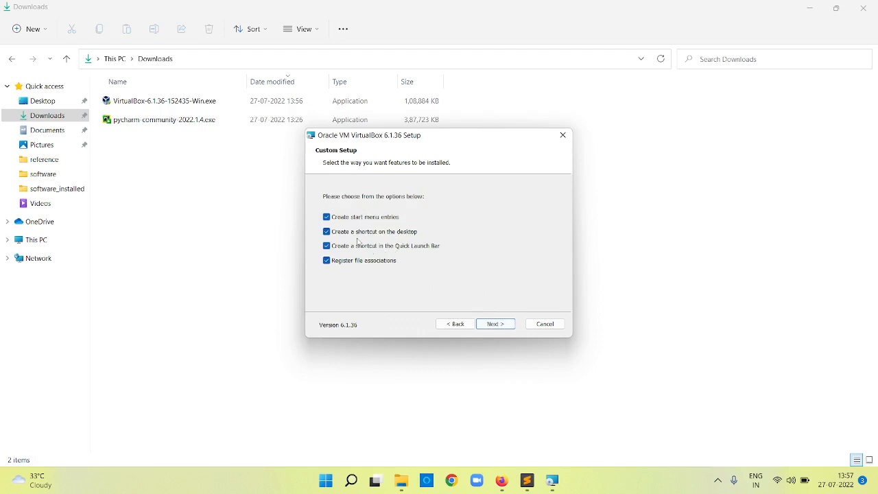
pyautogui.click(327, 230)
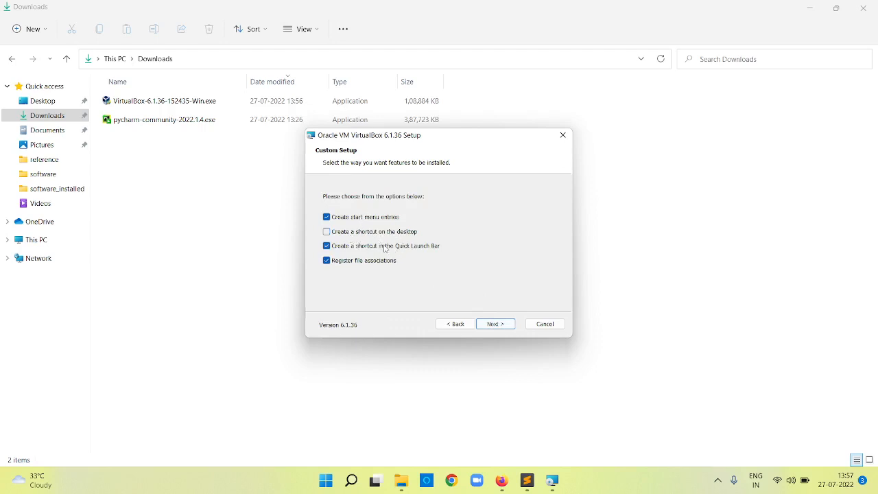
pyautogui.moveTo(402, 281)
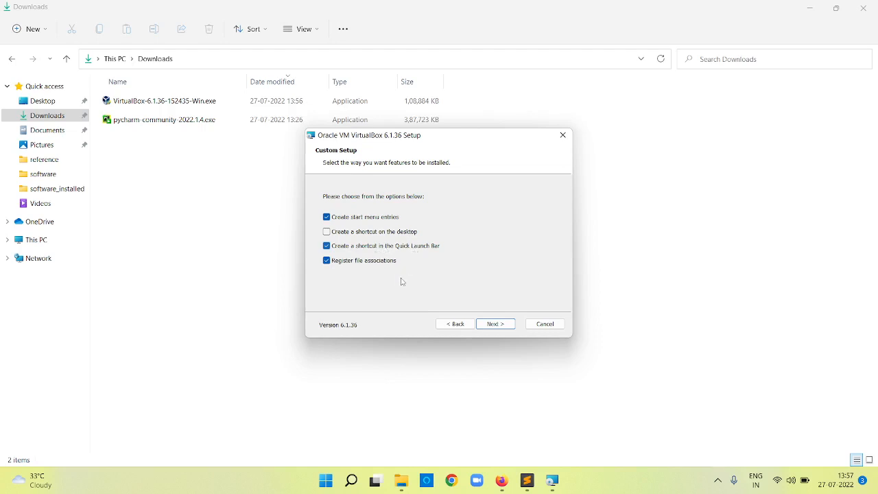
pyautogui.moveTo(382, 239)
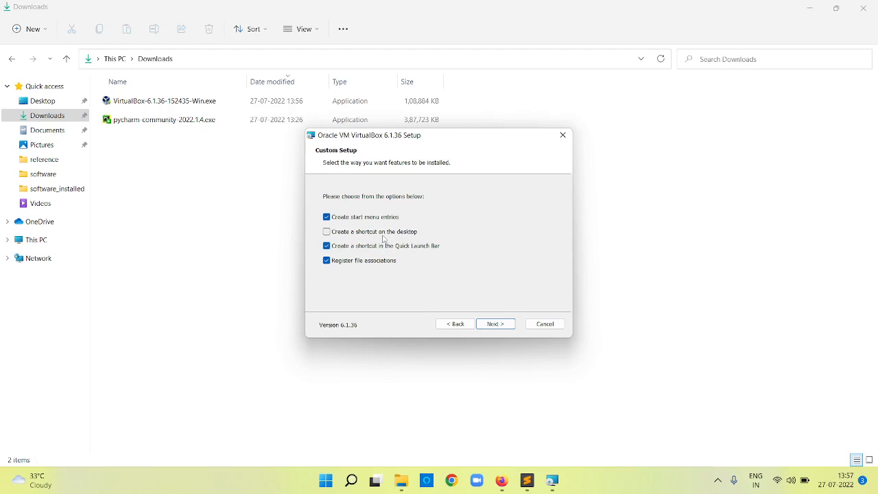
# Confirm the Network Interfaces warning, install VirtualBox 6.1.36 and finish with 'Start Oracle VM VirtualBox after installation' checked.
pyautogui.click(495, 324)
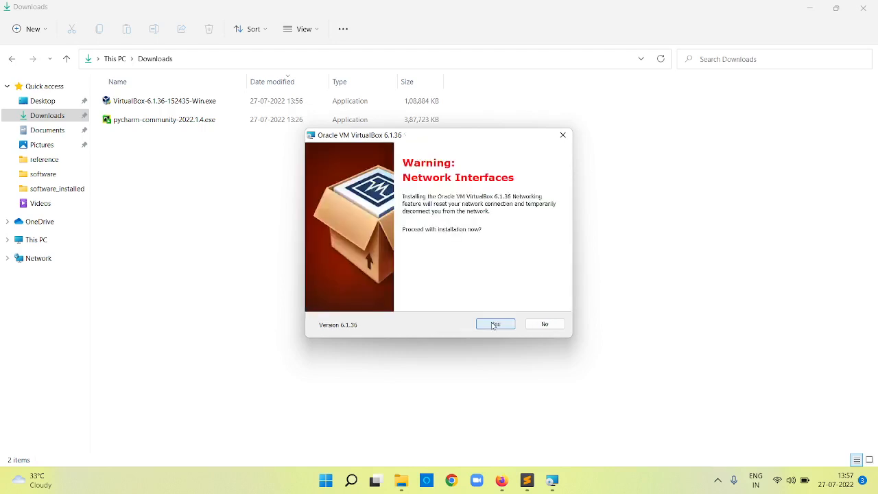
pyautogui.click(494, 323)
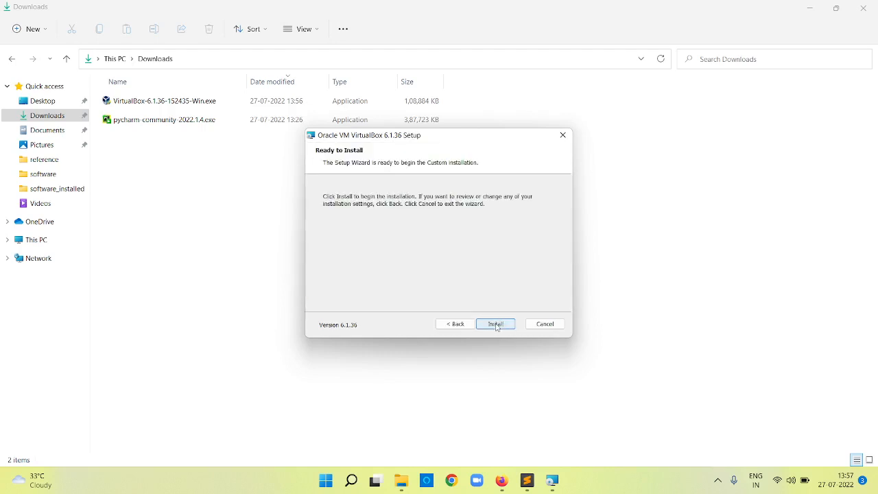
pyautogui.click(494, 324)
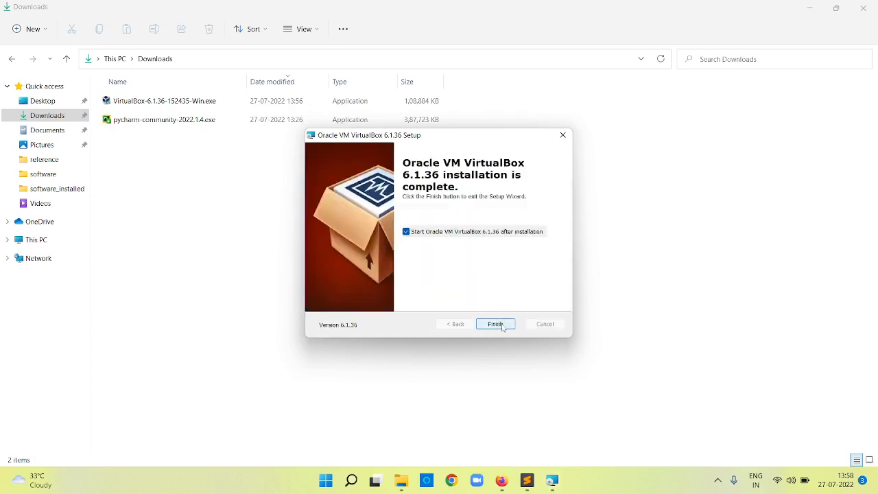
pyautogui.click(494, 324)
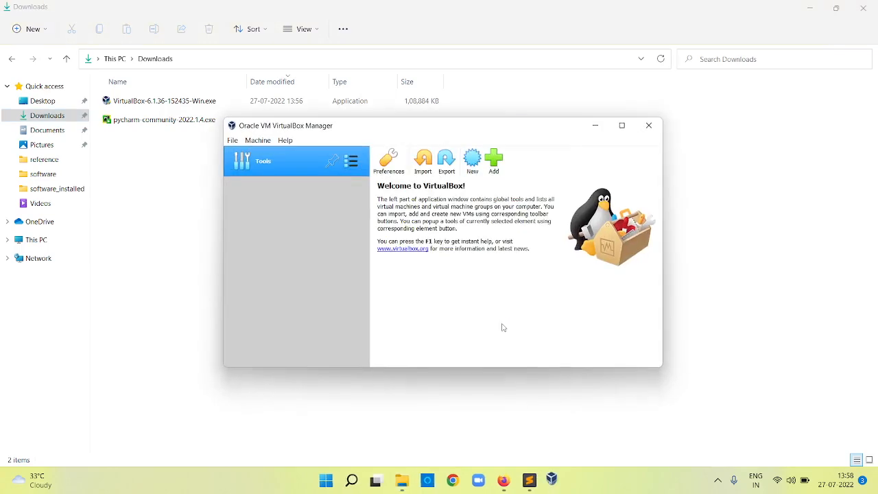
# Maximize the VirtualBox Manager window on its Welcome to VirtualBox! page.
pyautogui.click(622, 126)
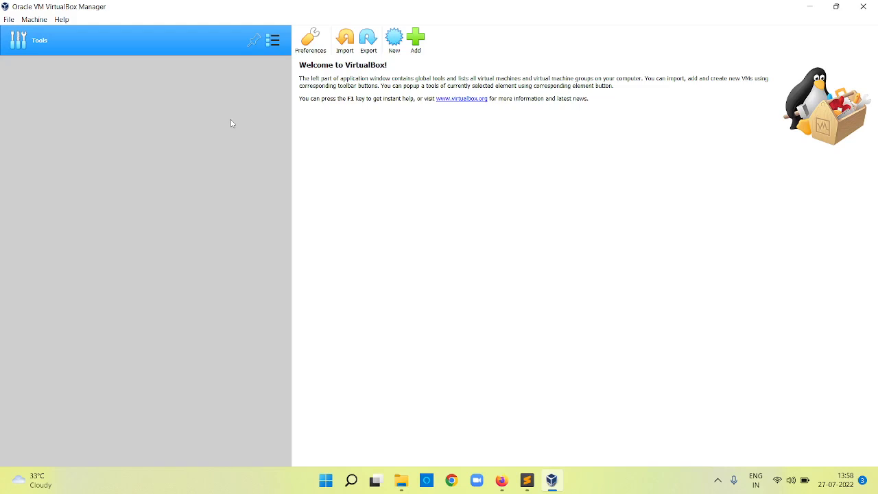
pyautogui.moveTo(373, 172)
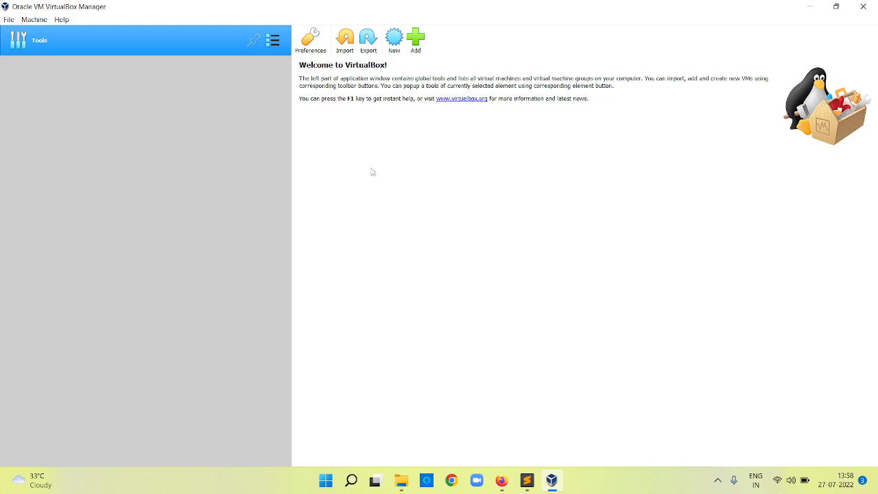